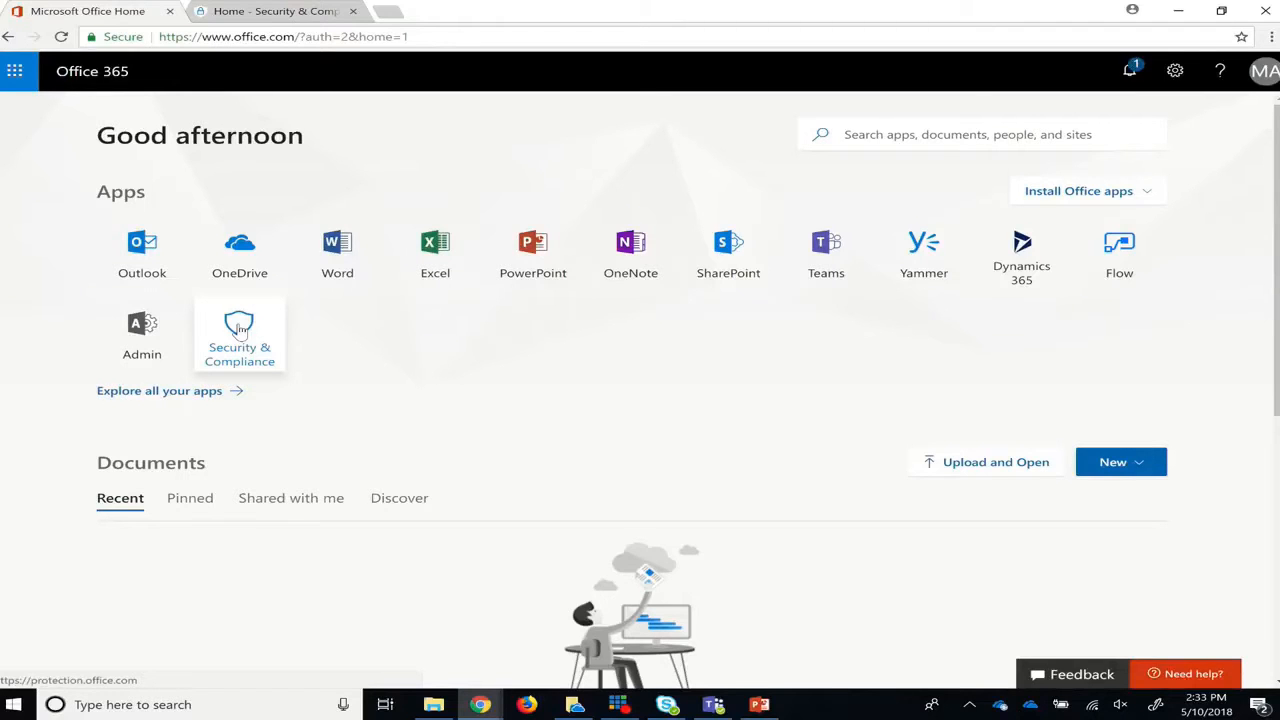
# - Enter the Security & Compliance Center and expand Data governance in the left navigation
pyautogui.click(240, 334)
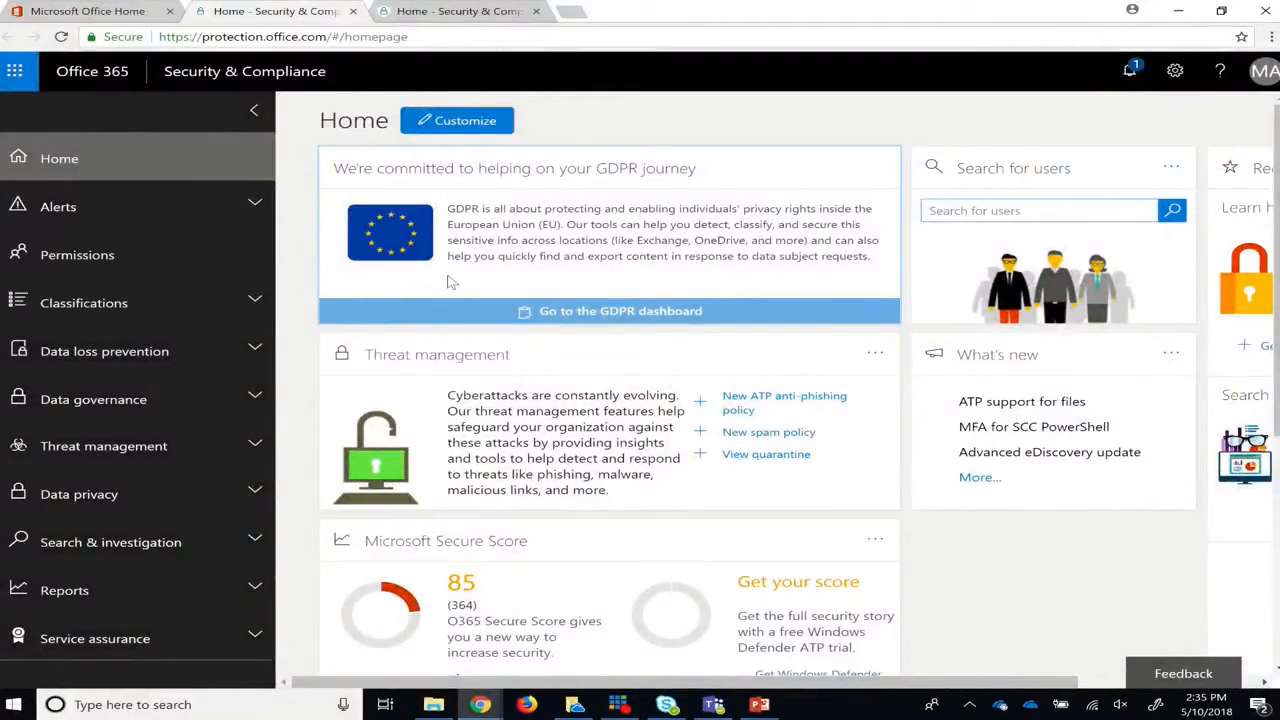
pyautogui.click(92, 400)
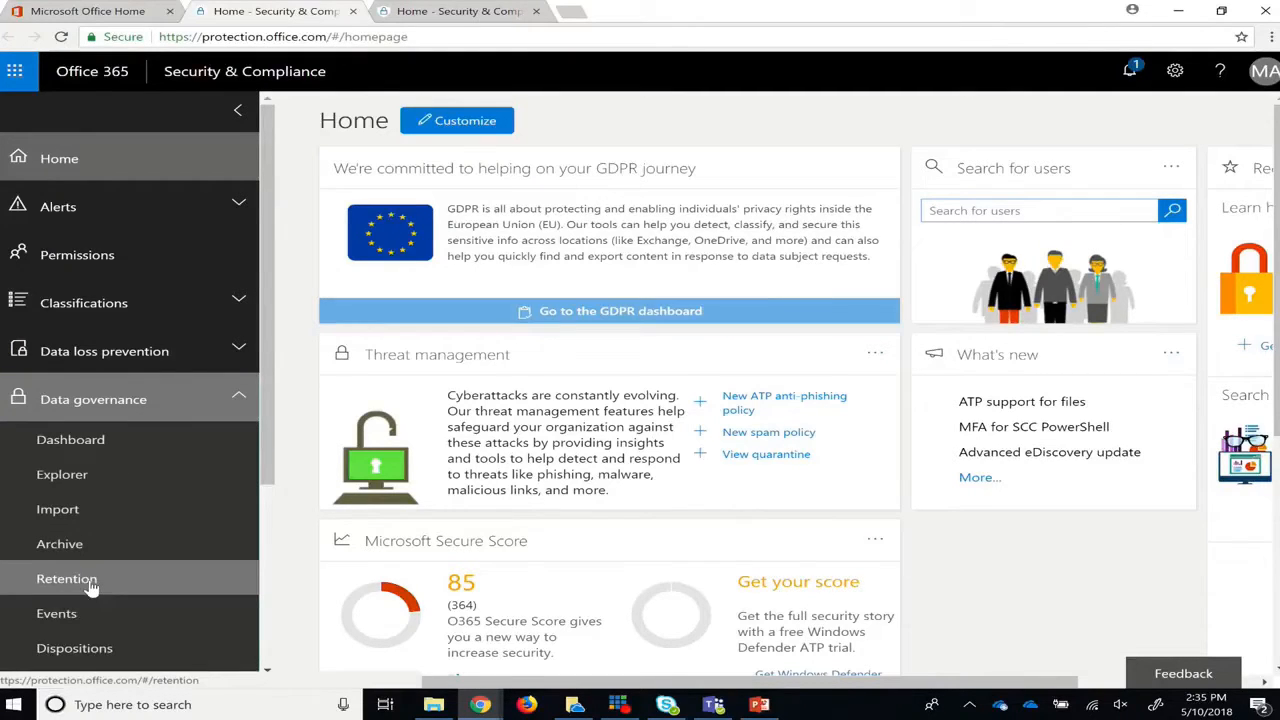
# - Create a retention policy named '7 Year retention' and move on to its retention settings
pyautogui.click(68, 578)
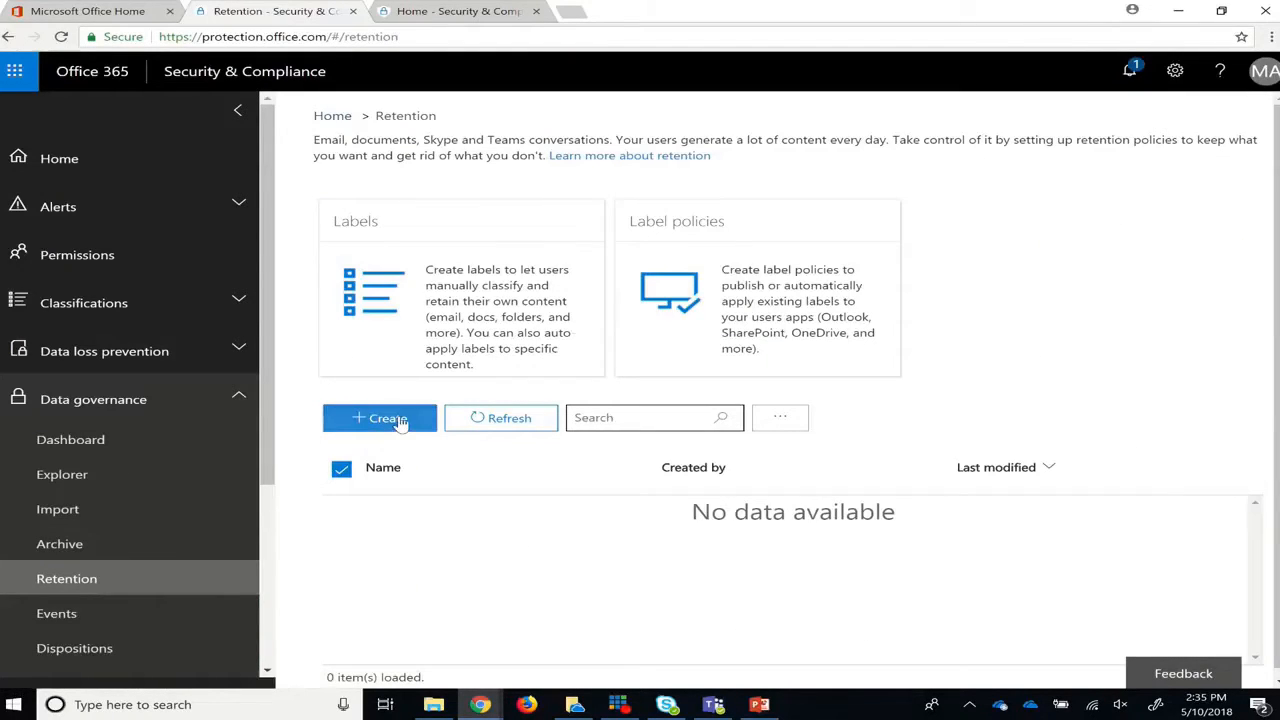
pyautogui.click(380, 418)
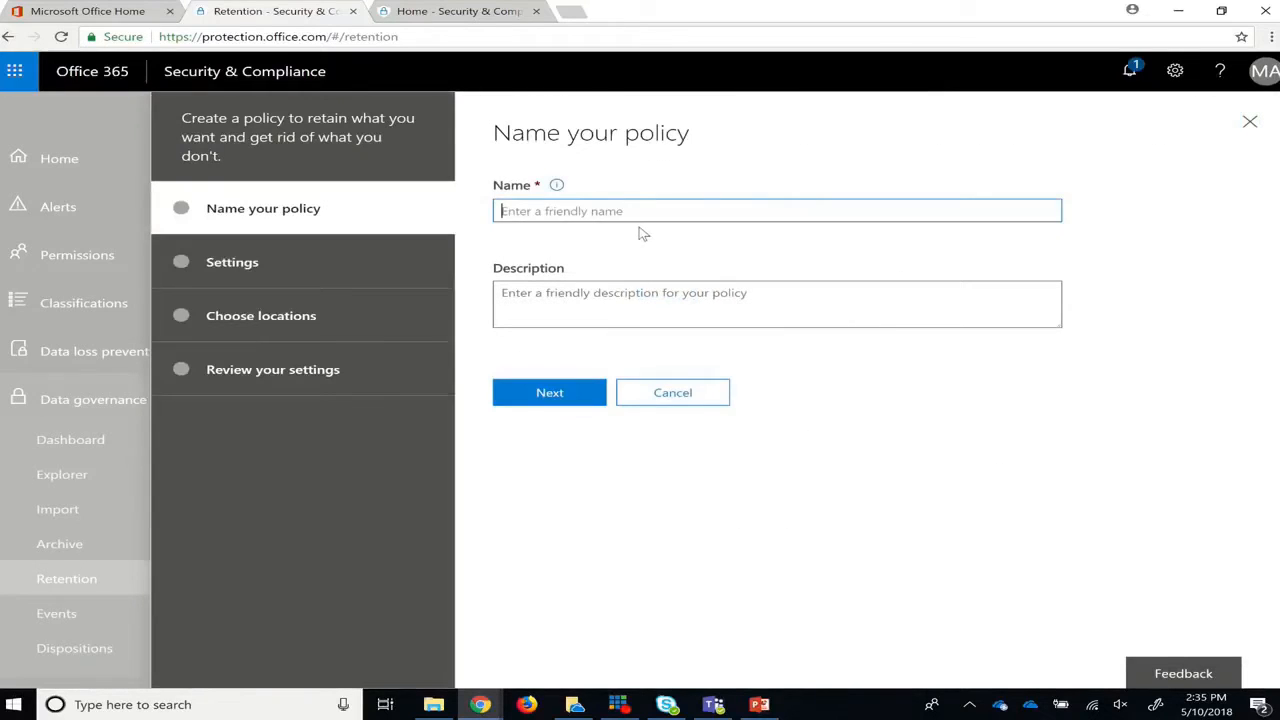
pyautogui.write('7 Year retention')
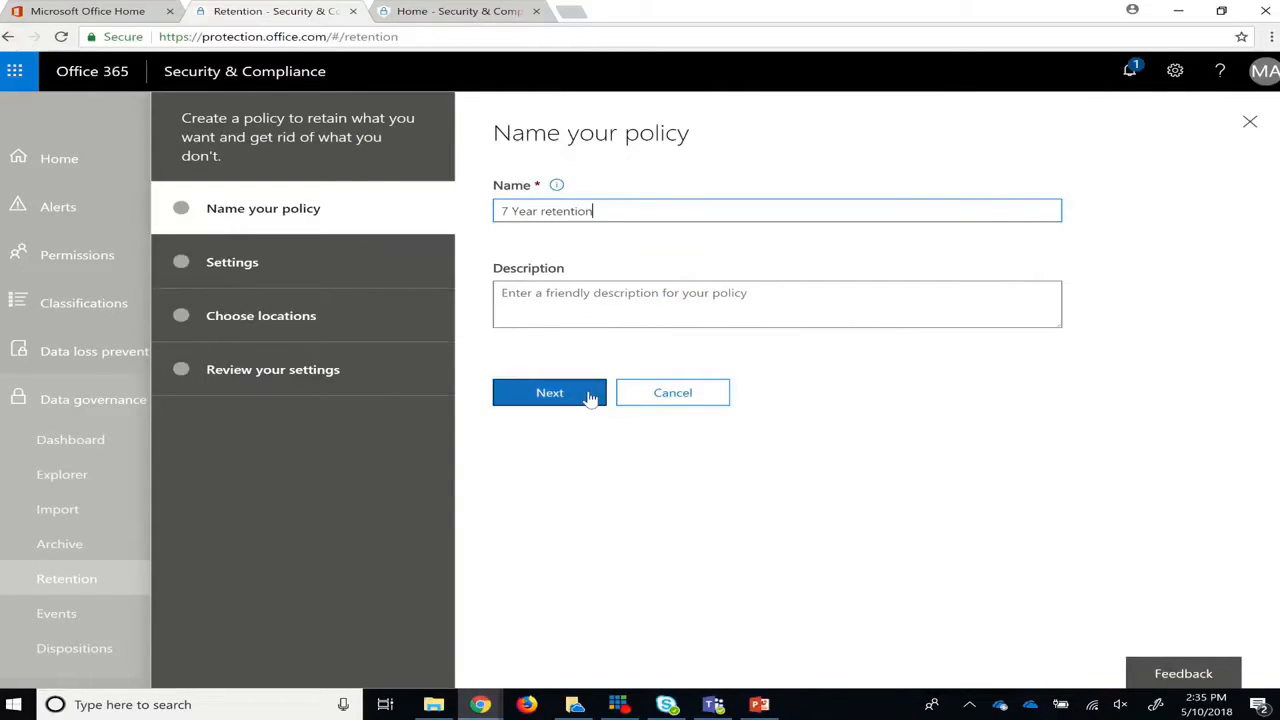
pyautogui.click(548, 392)
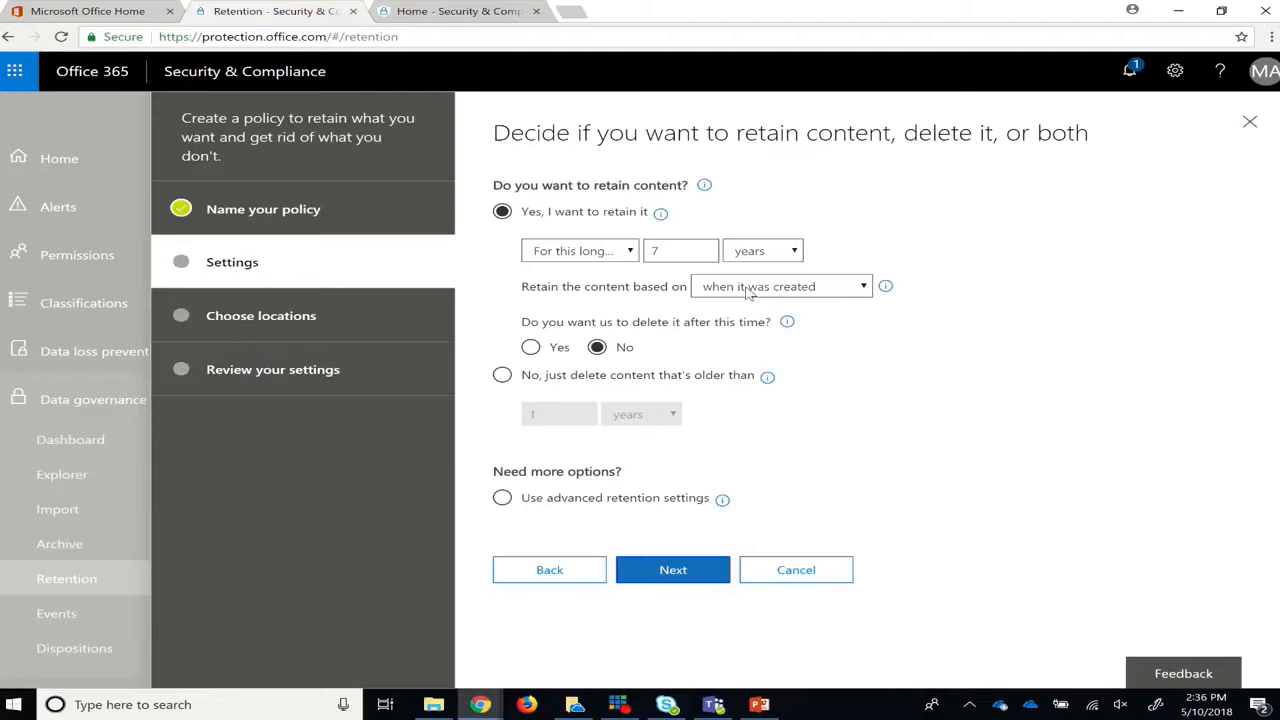
# - Keep the default locations for the policy and continue to the review of its settings
pyautogui.click(672, 568)
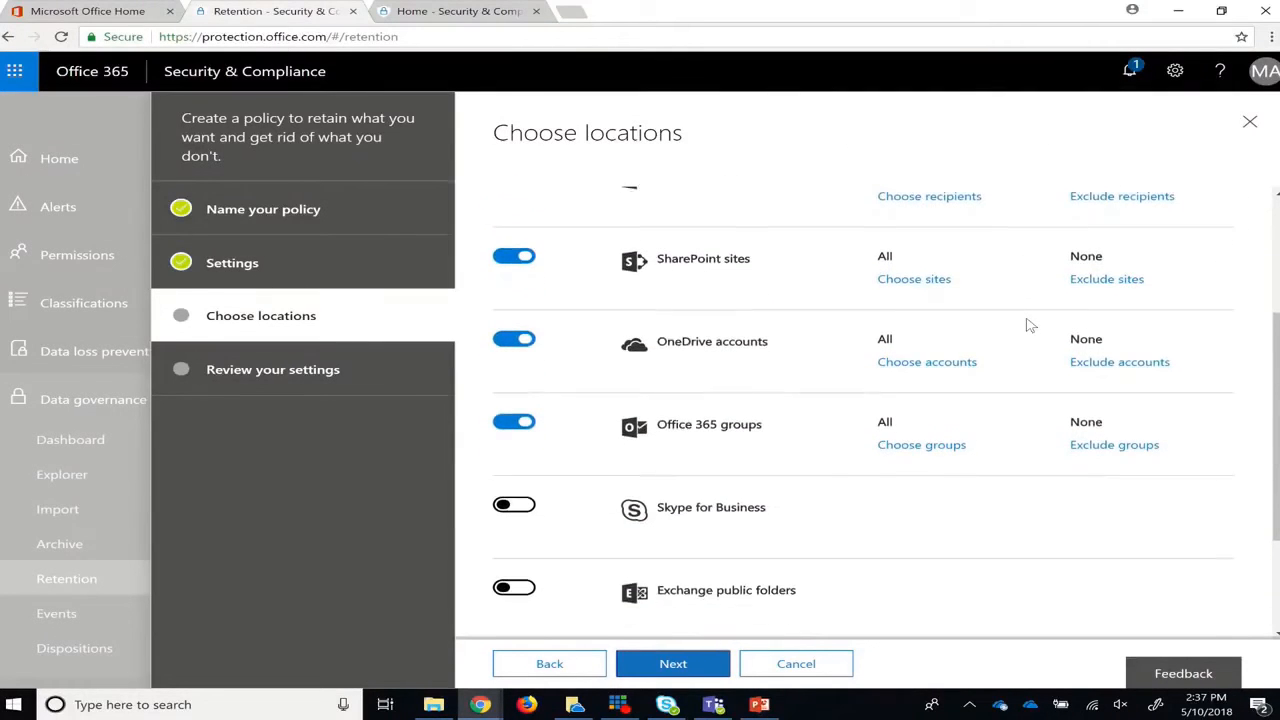
pyautogui.scroll(-3)
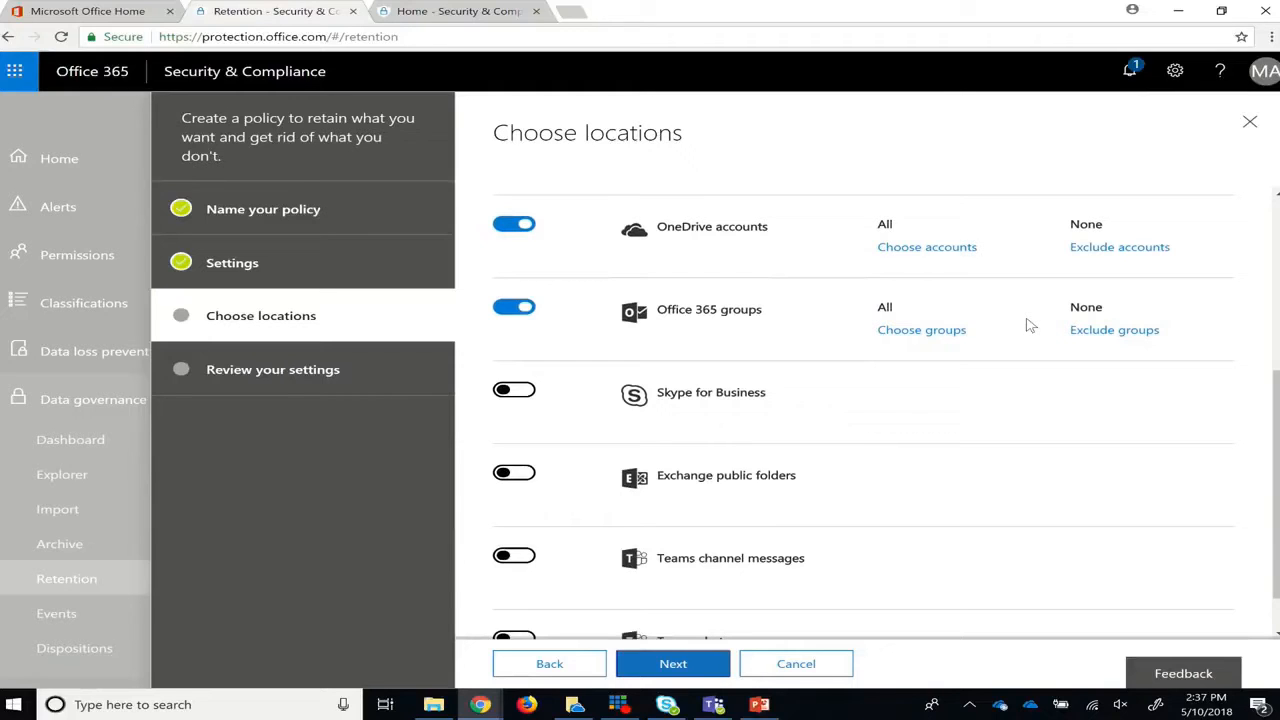
pyautogui.click(672, 664)
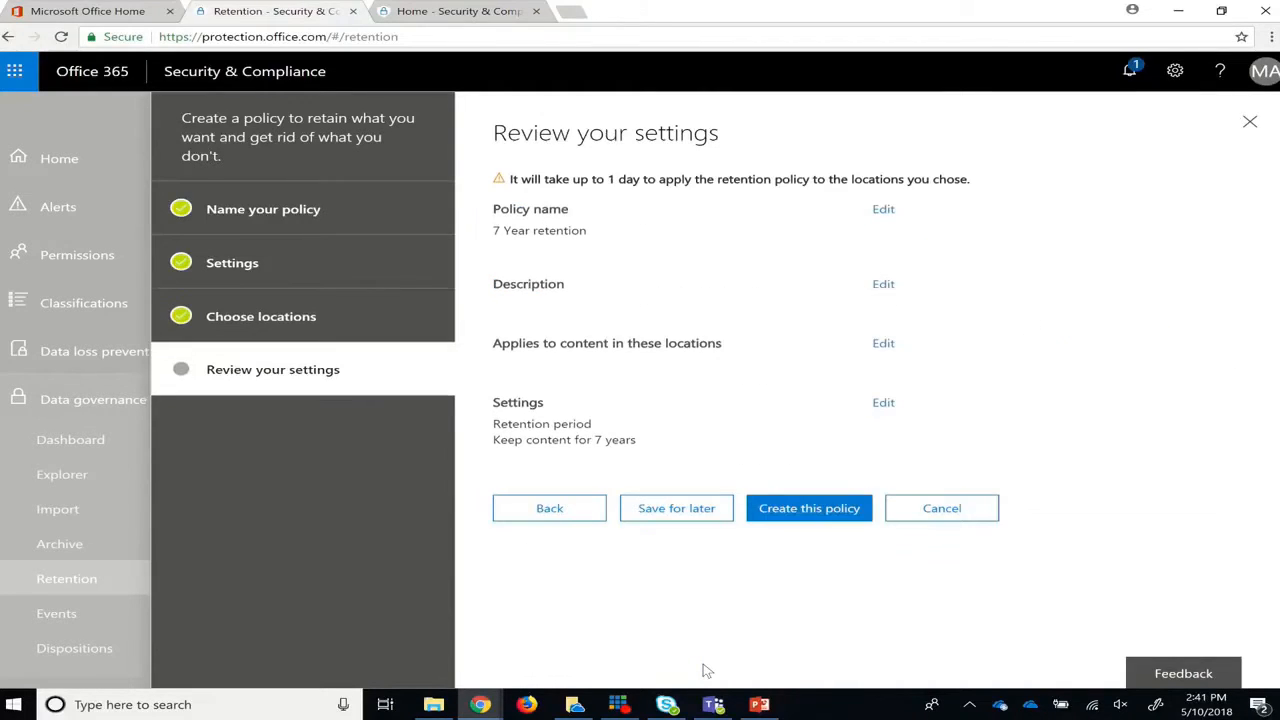
pyautogui.moveTo(760, 596)
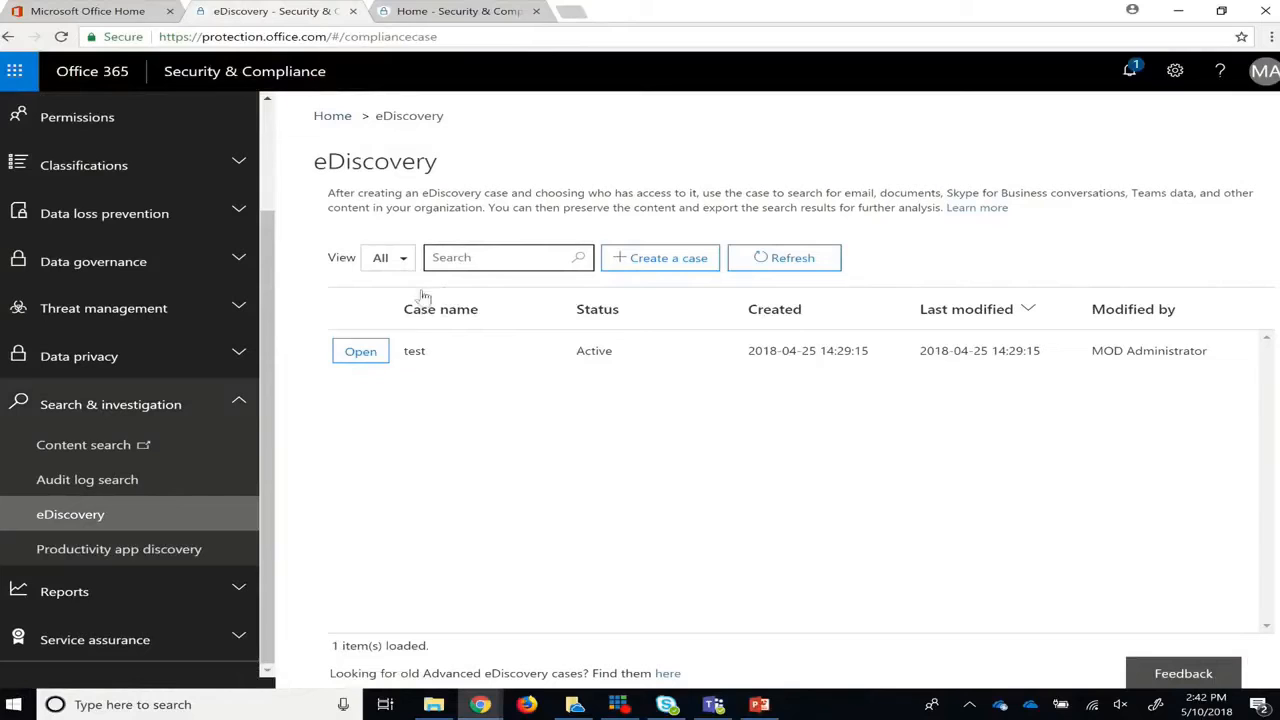
pyautogui.moveTo(84, 444)
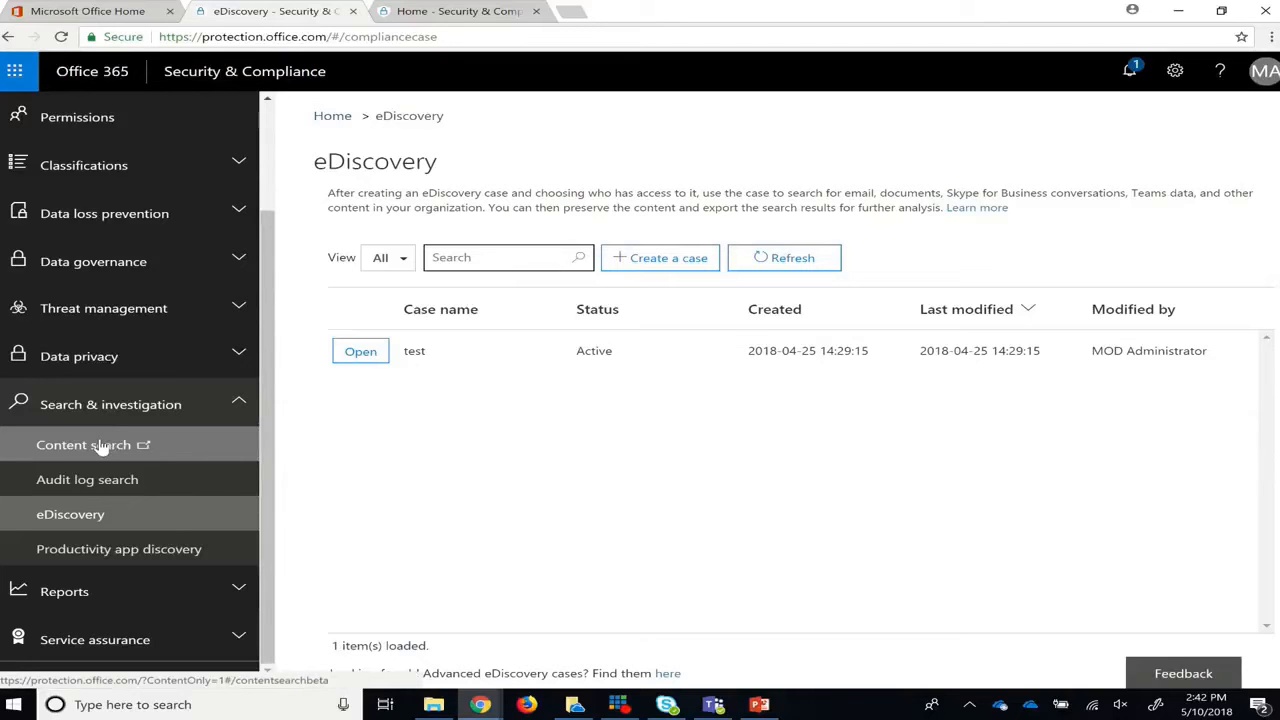
# - In eDiscovery, review the members of the 'test' case and open it
pyautogui.click(84, 444)
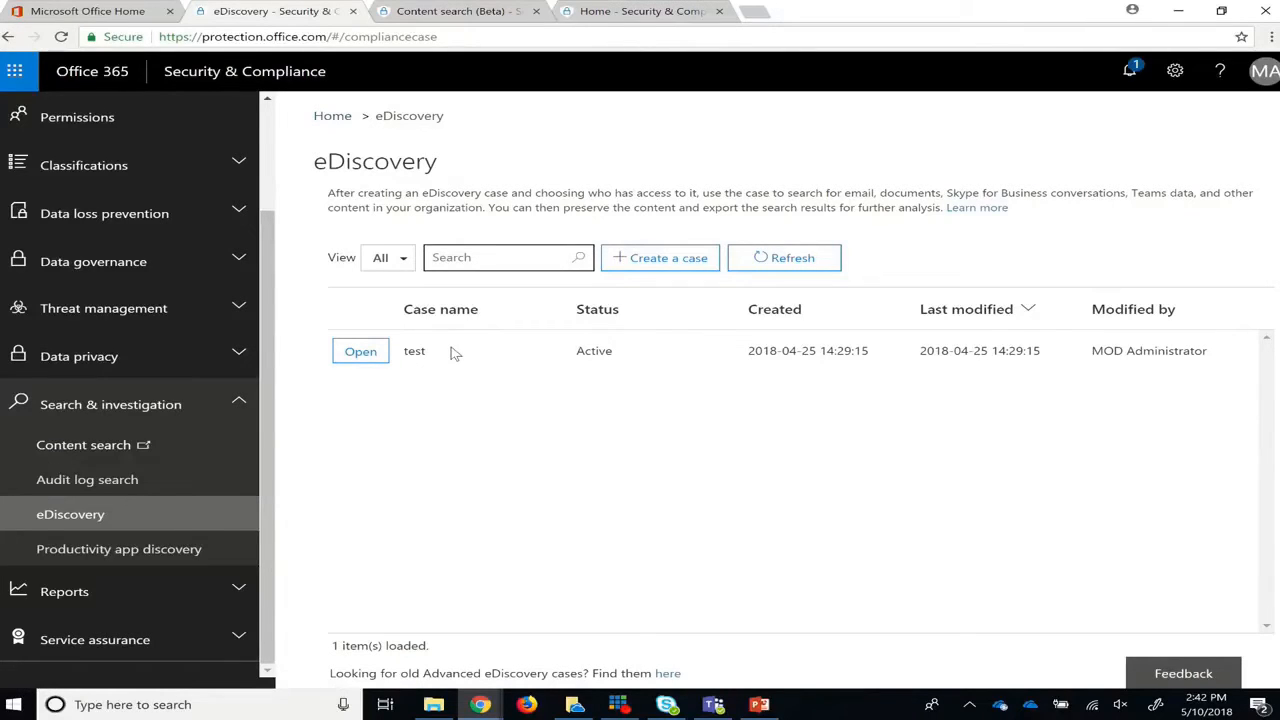
pyautogui.click(414, 350)
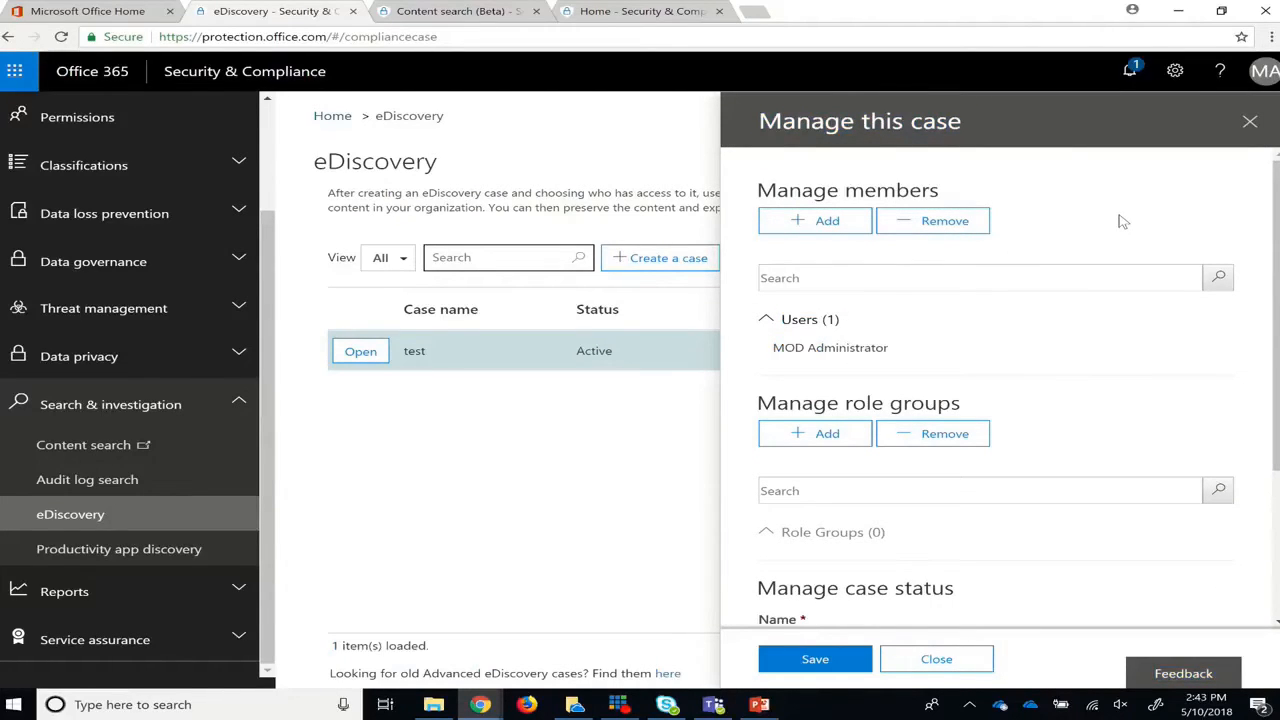
pyautogui.click(360, 350)
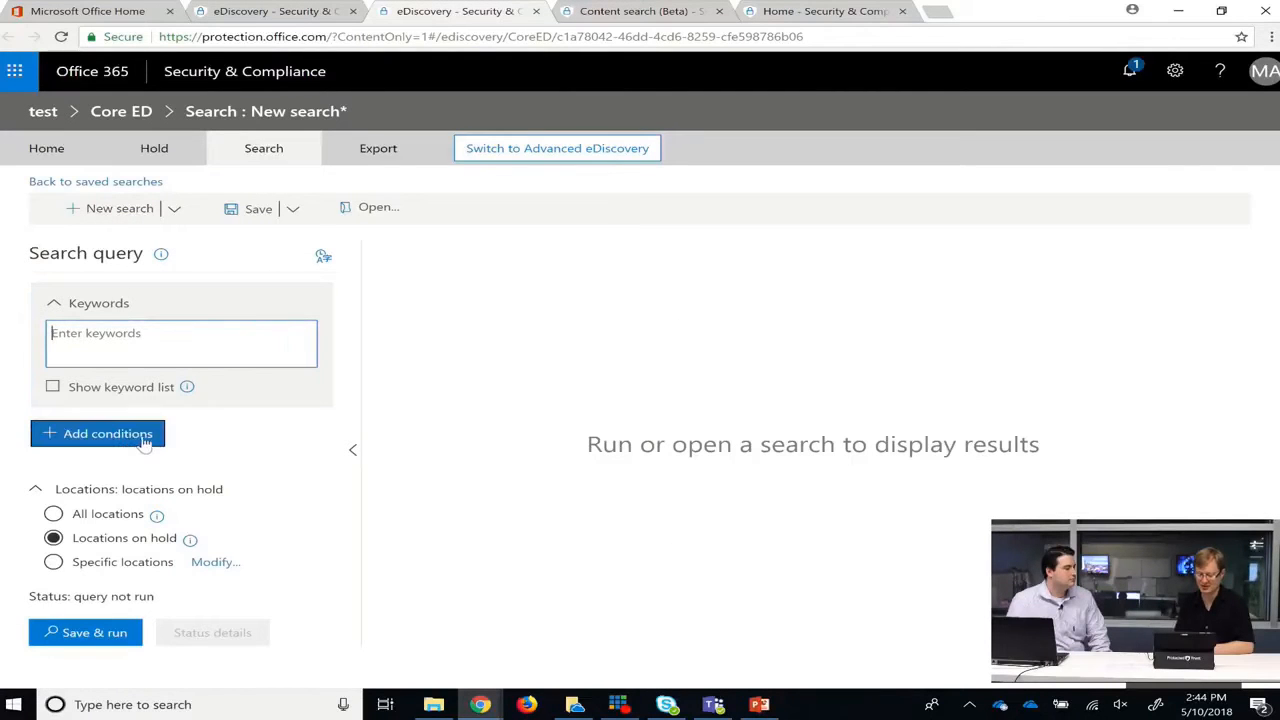
# - Show the conditions available for refining the case search (date, sender, subject)
pyautogui.click(108, 432)
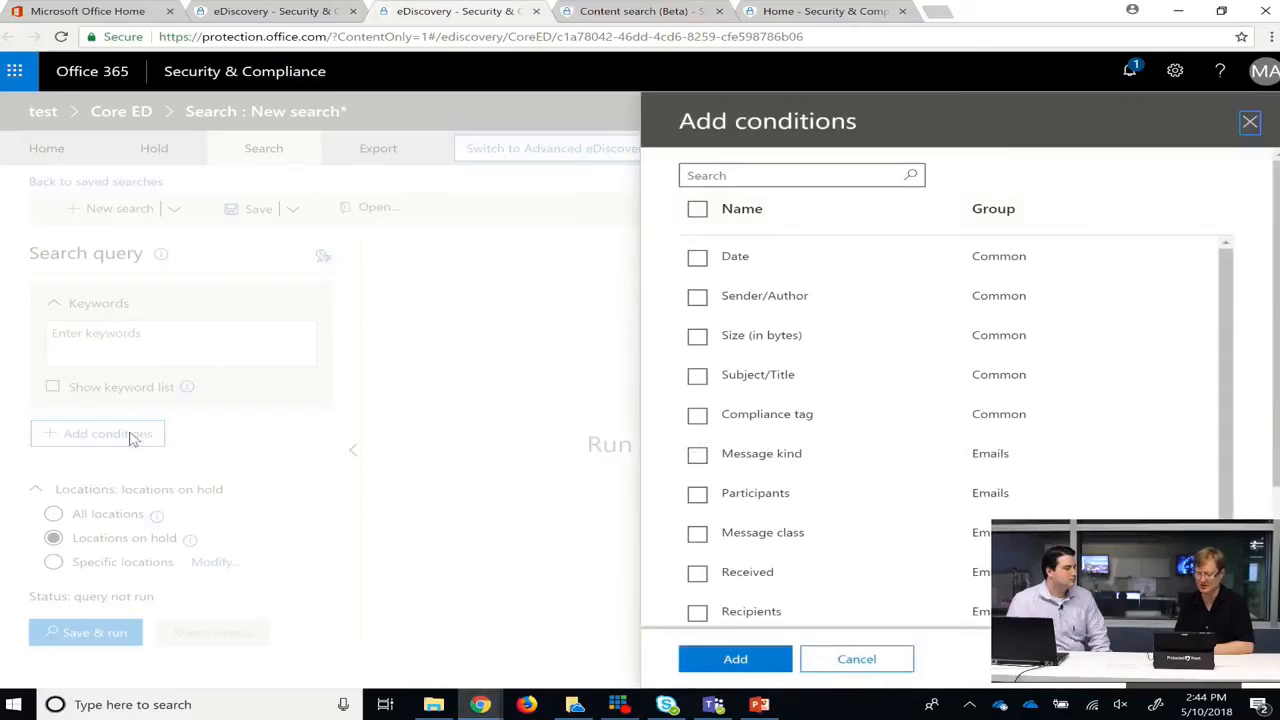
pyautogui.moveTo(888, 292)
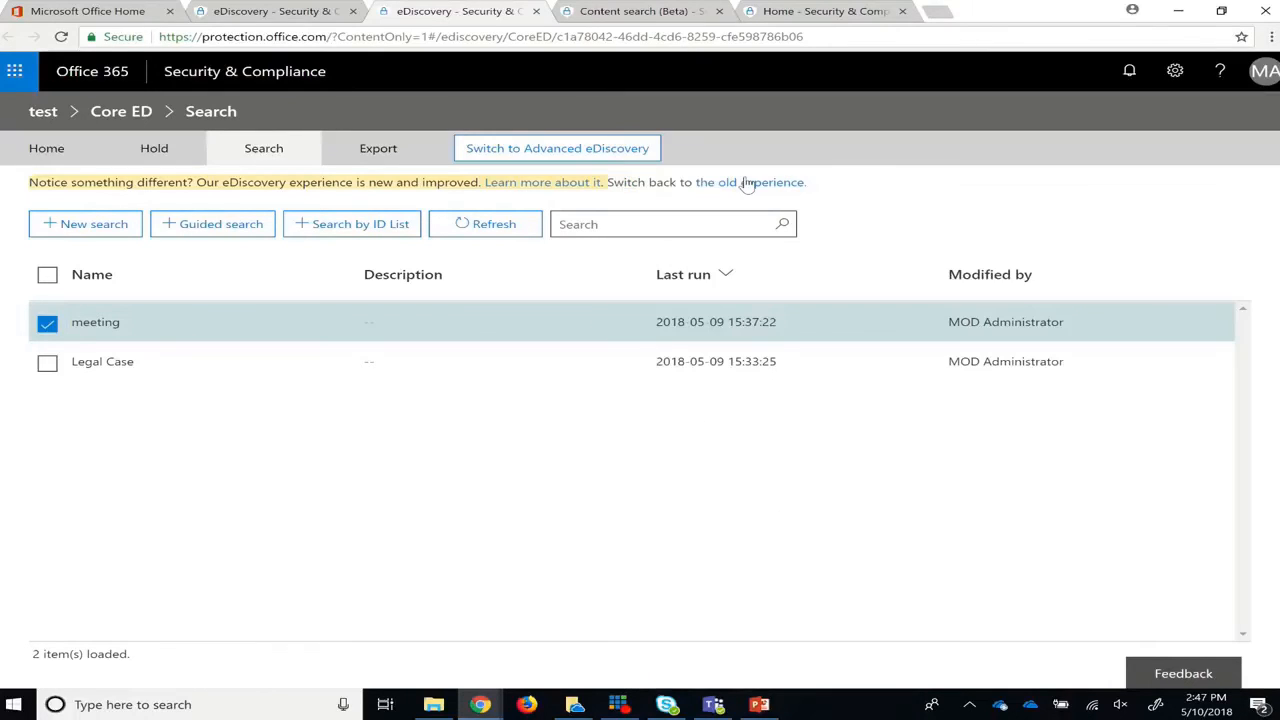
# - View the meeting search results, start exporting them, then dismiss the bulk actions pane on Permissions
pyautogui.doubleClick(96, 320)
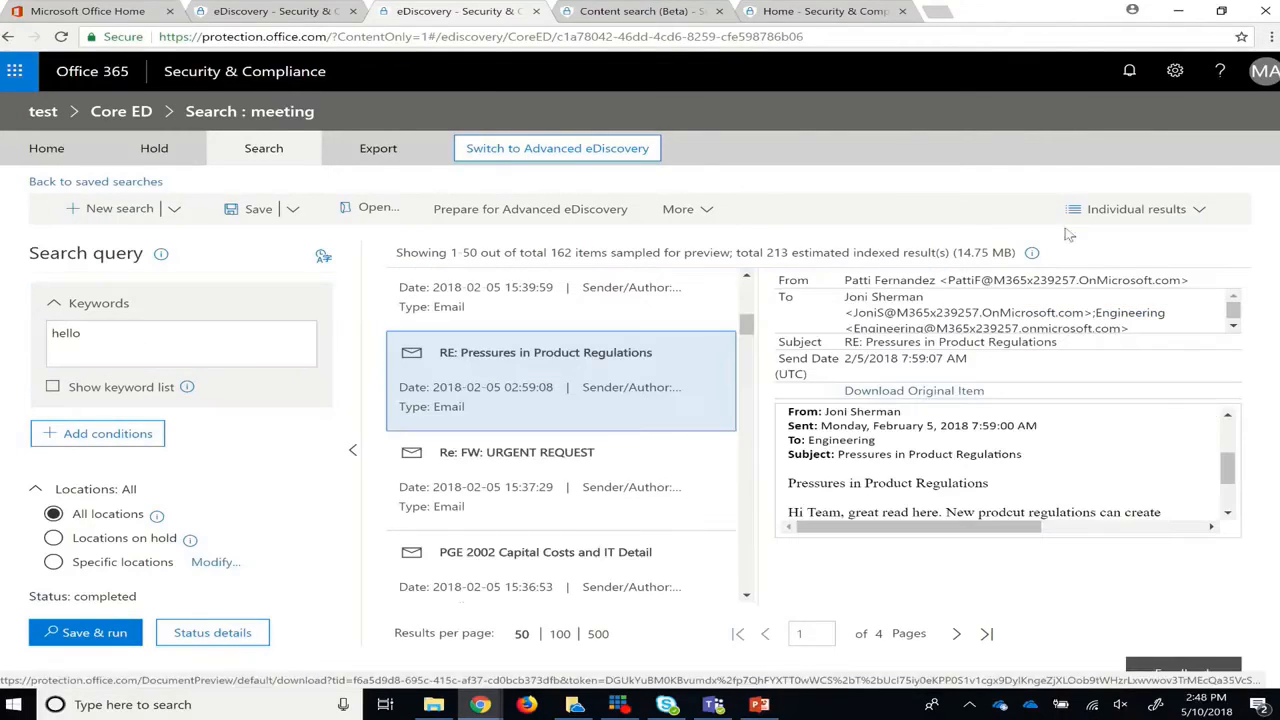
pyautogui.click(376, 148)
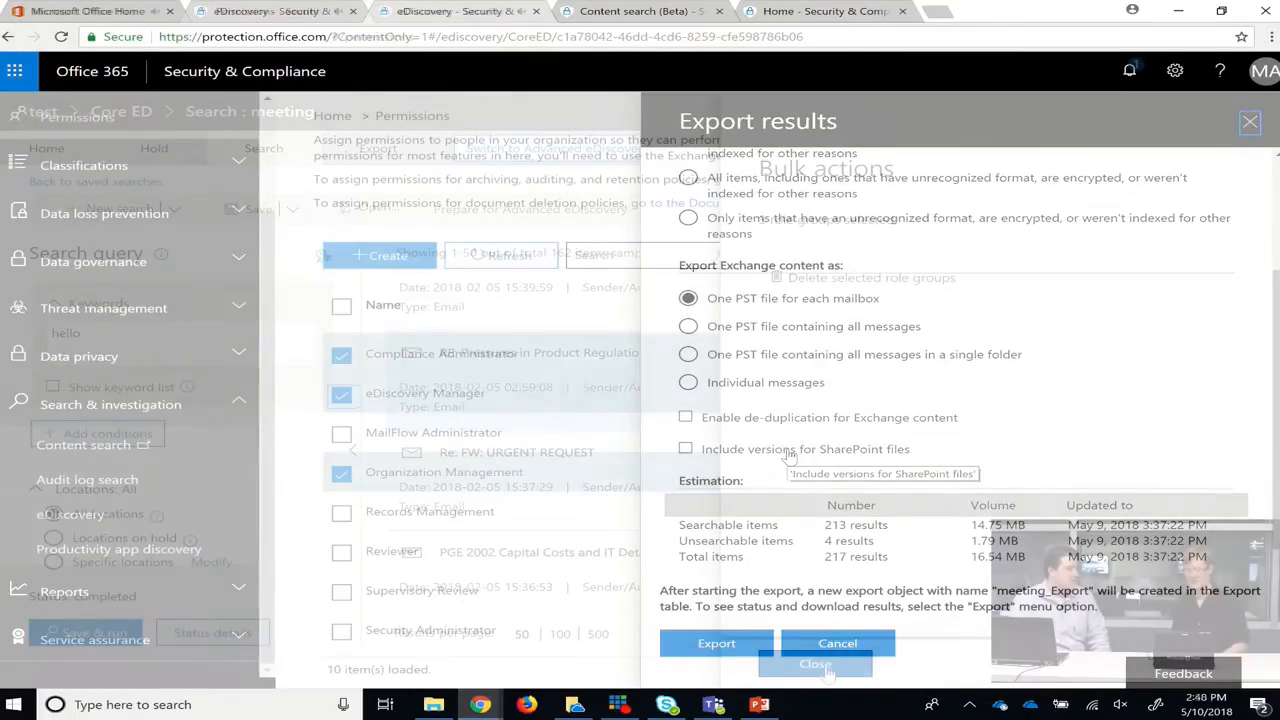
pyautogui.click(838, 644)
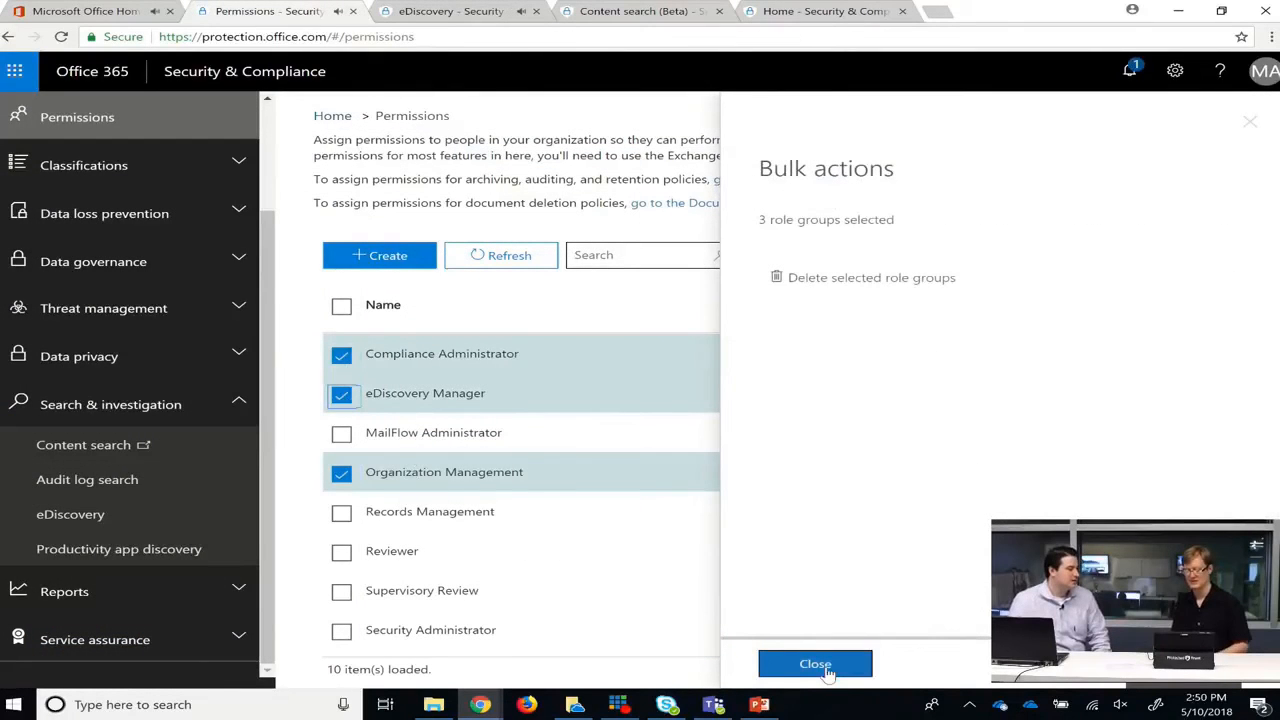